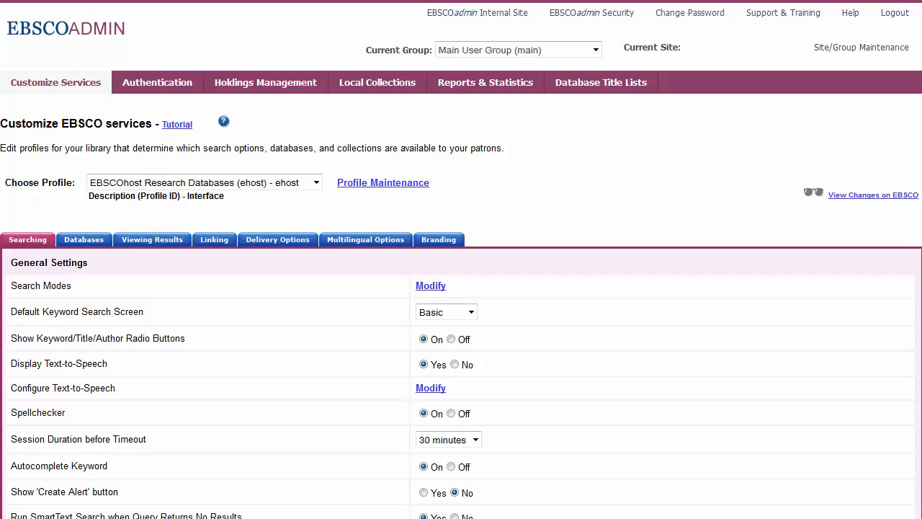
Start a new profile 'EBSCOhost - High School' (highsch) from Profile Maintenance.
{"action": "left_click", "coordinate": [204, 182]}
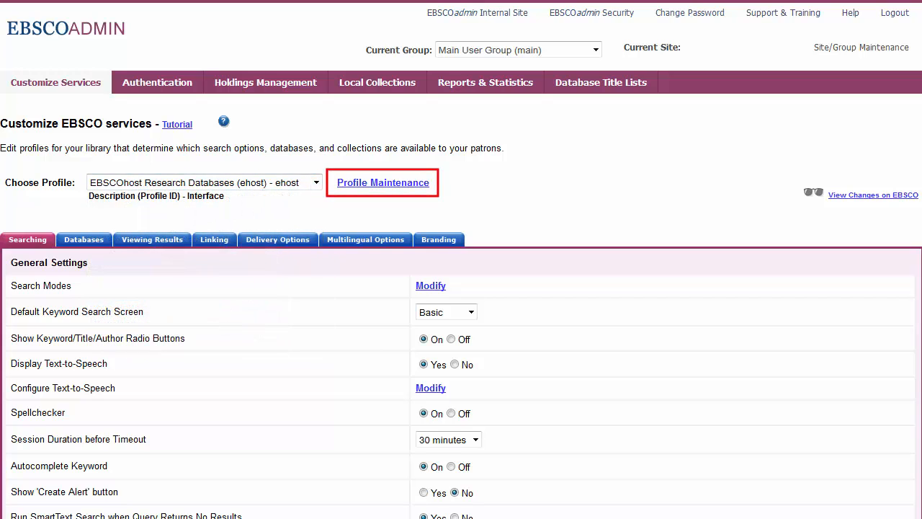
{"action": "left_click", "coordinate": [383, 182]}
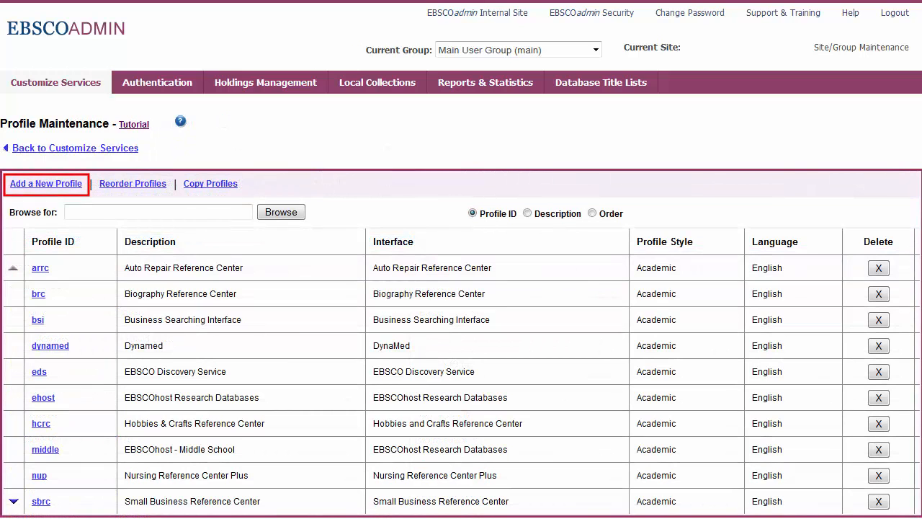
{"action": "left_click", "coordinate": [45, 183]}
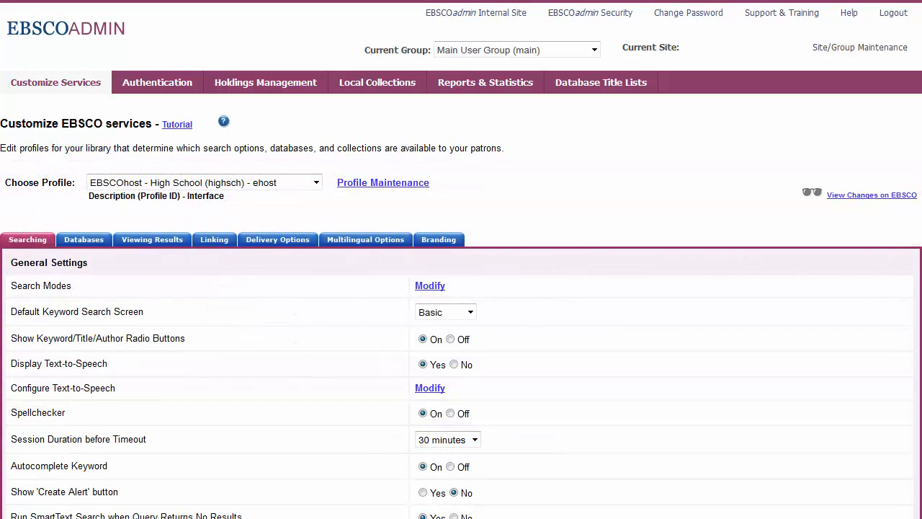
{"action": "left_click", "coordinate": [204, 182]}
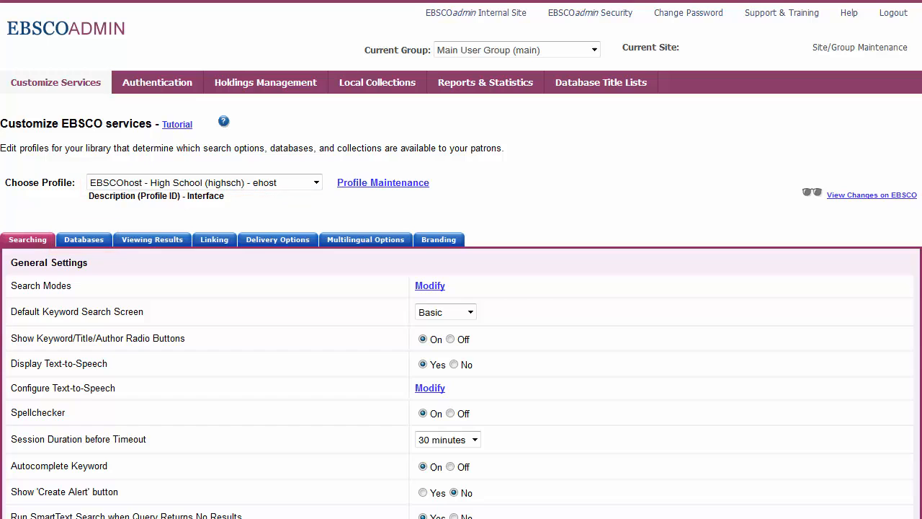
{"action": "left_click", "coordinate": [83, 239]}
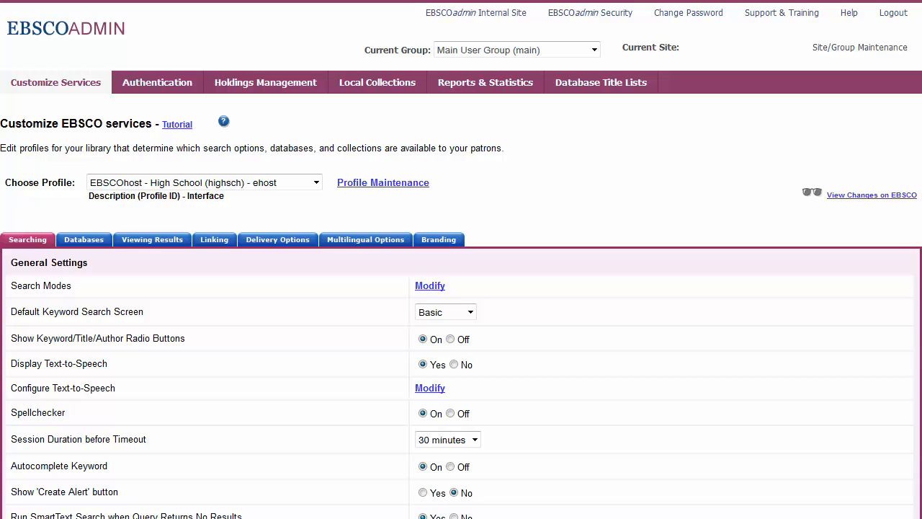
Show the High School profile's Branding options and bring up help on adding a profile.
{"action": "left_click", "coordinate": [438, 239]}
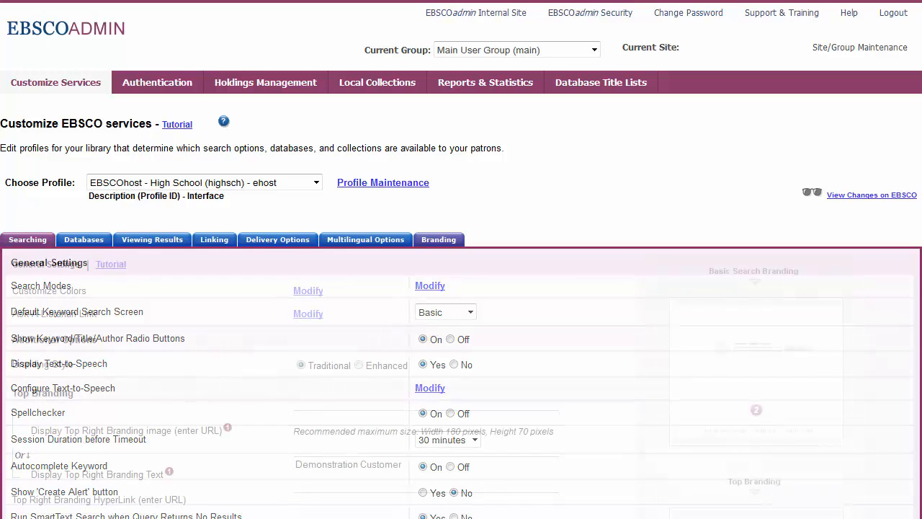
{"action": "left_click", "coordinate": [438, 240]}
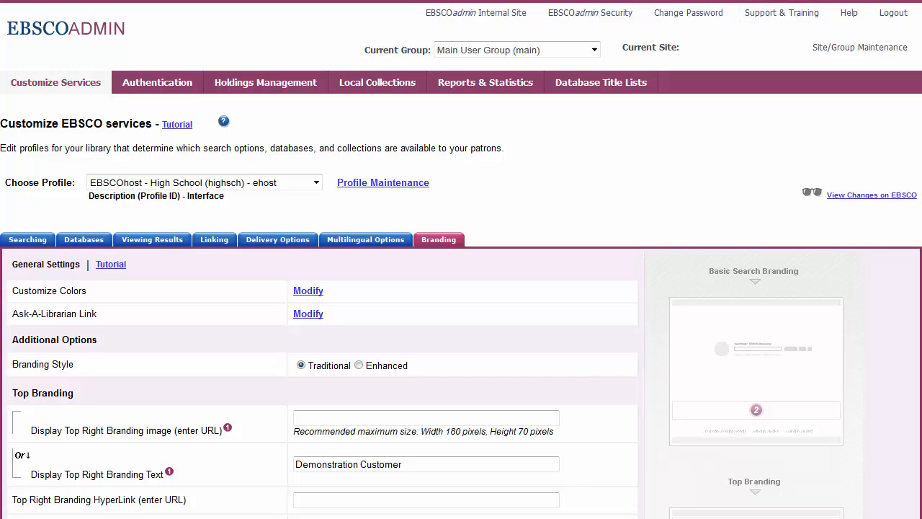
{"action": "left_click", "coordinate": [849, 12]}
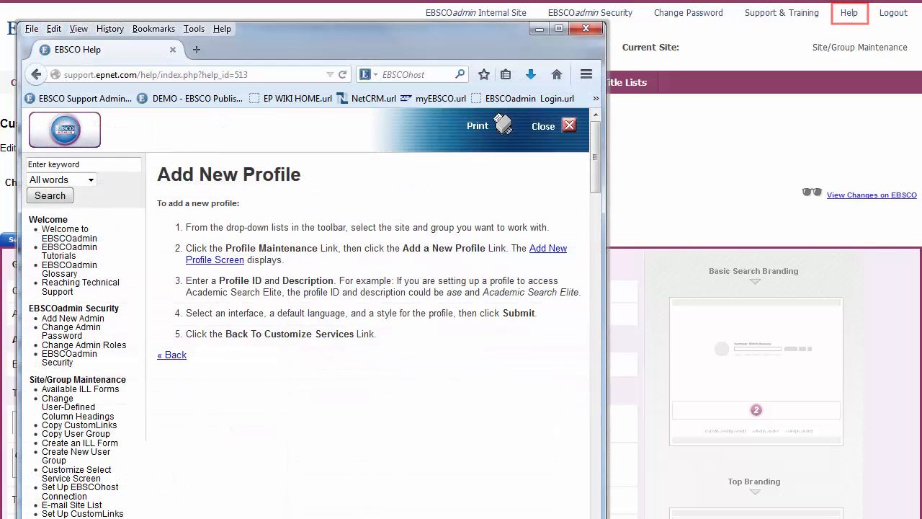